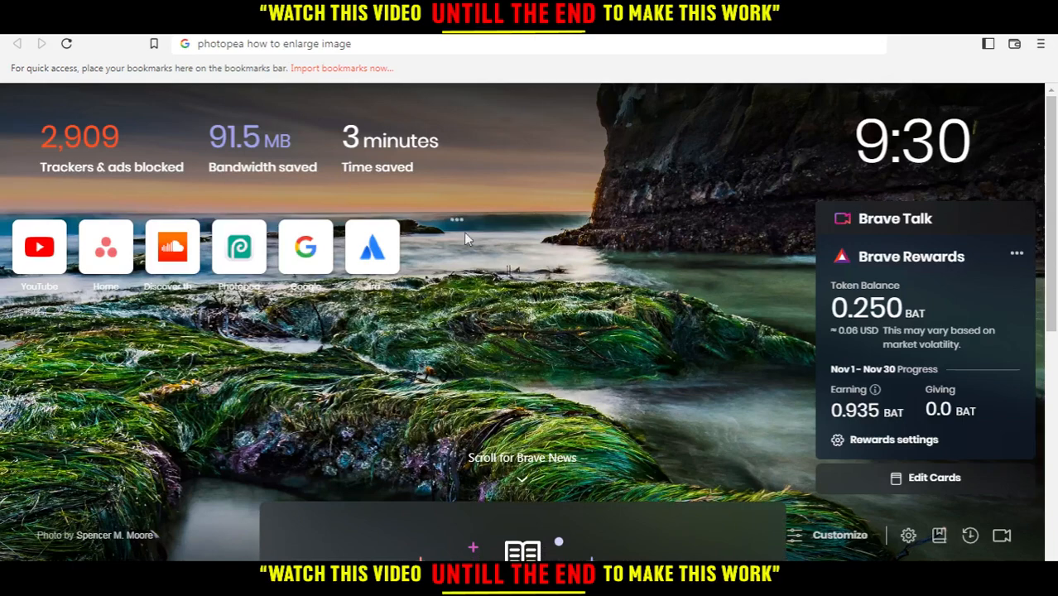
# Step: Load photopea.com from Brave's address bar
pyautogui.click(273, 43)
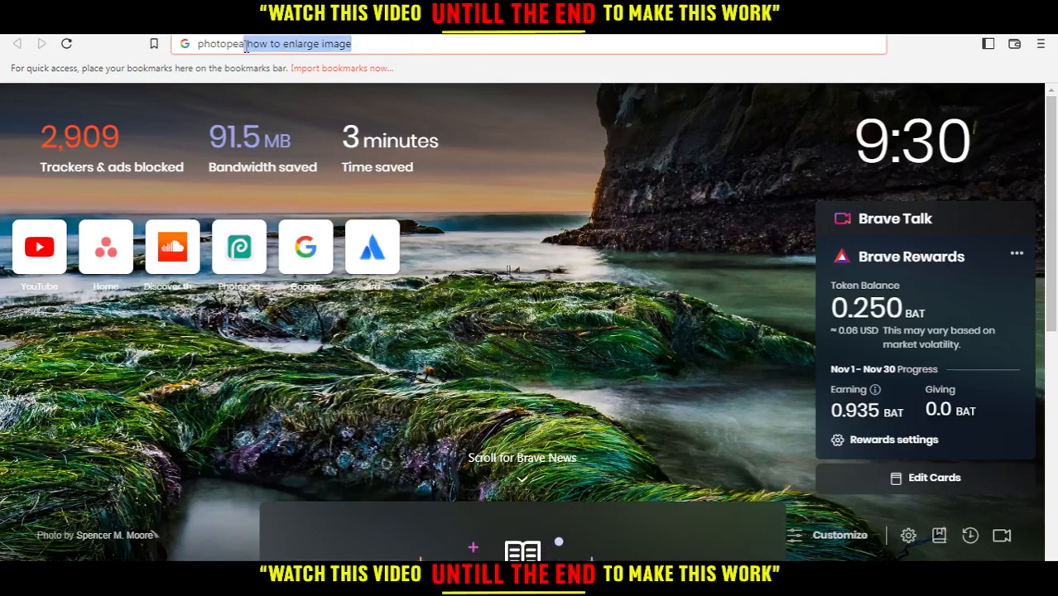
pyautogui.write('photopea.com')
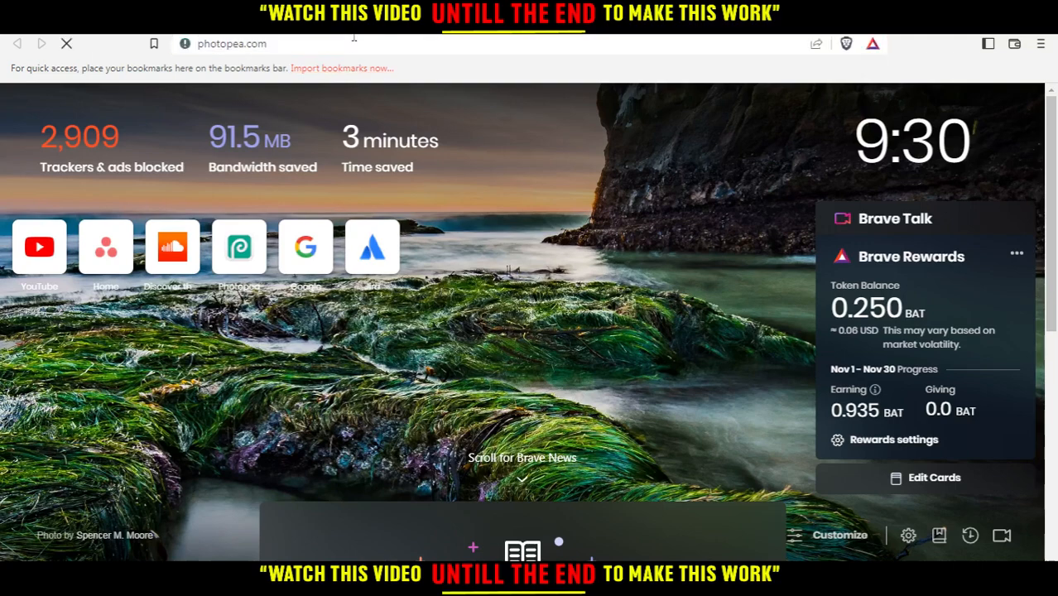
pyautogui.click(240, 247)
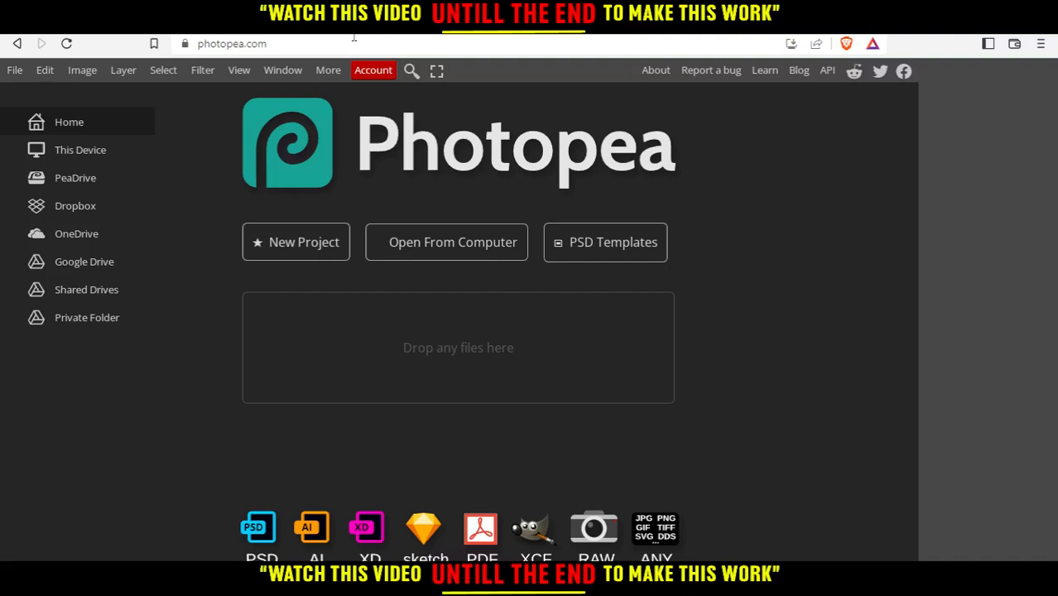
# Step: Create a new project from the 'Wake Me Up!' cat template
pyautogui.click(296, 242)
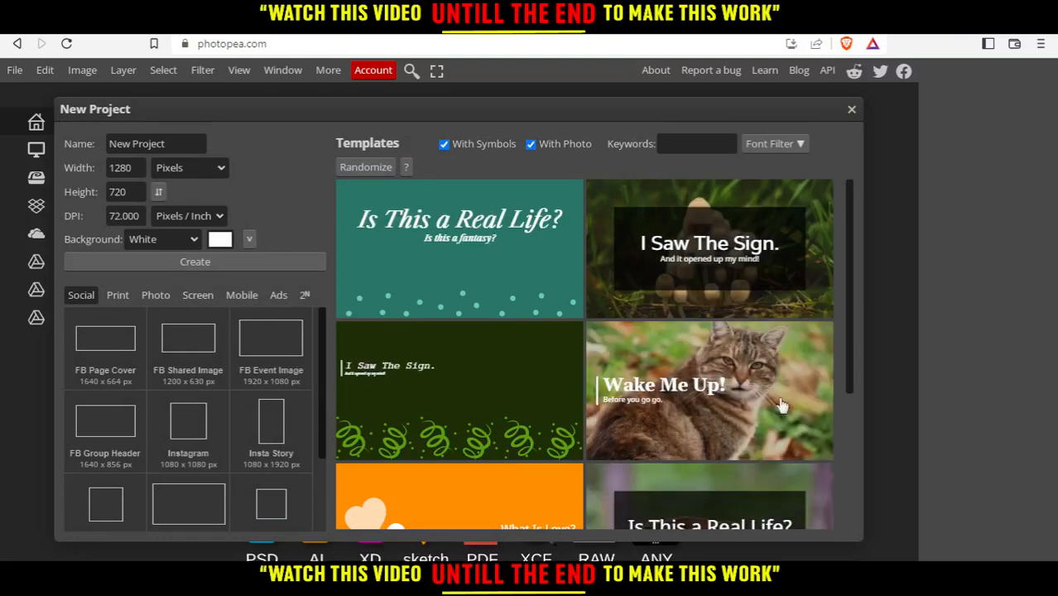
pyautogui.click(709, 389)
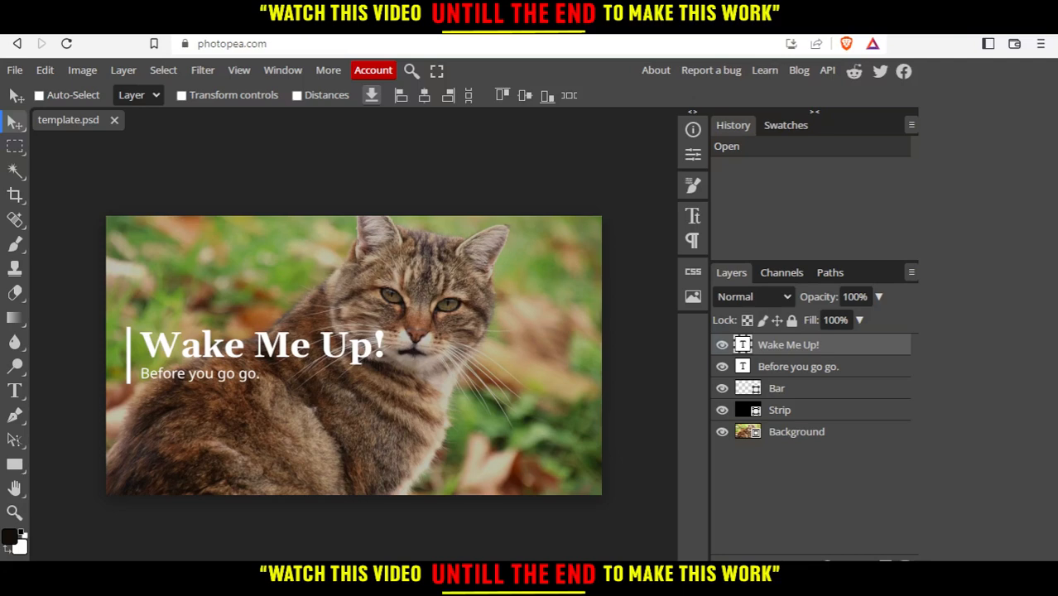
pyautogui.moveTo(287, 374)
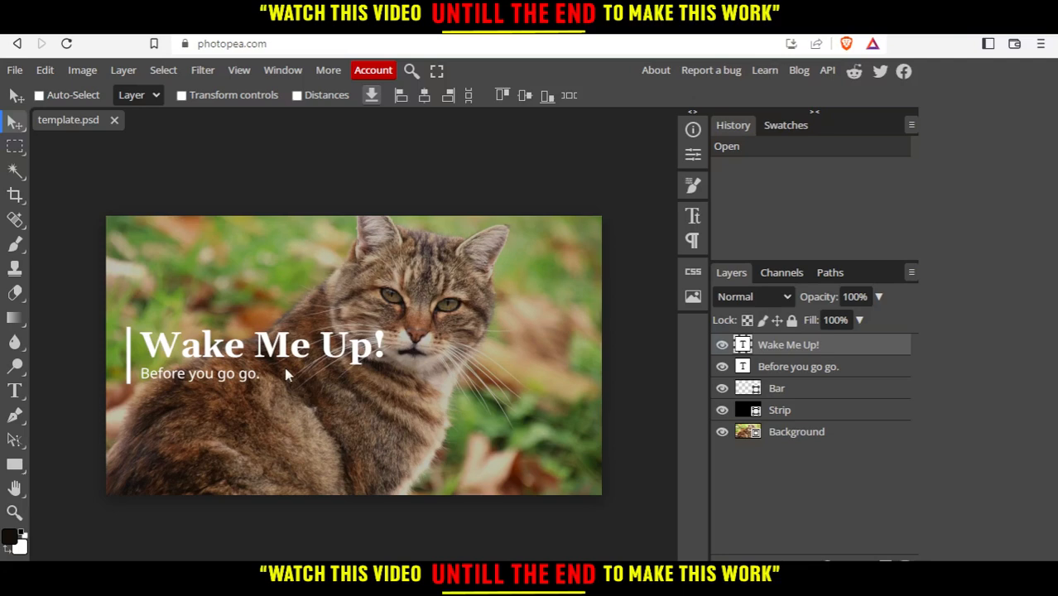
pyautogui.moveTo(324, 330)
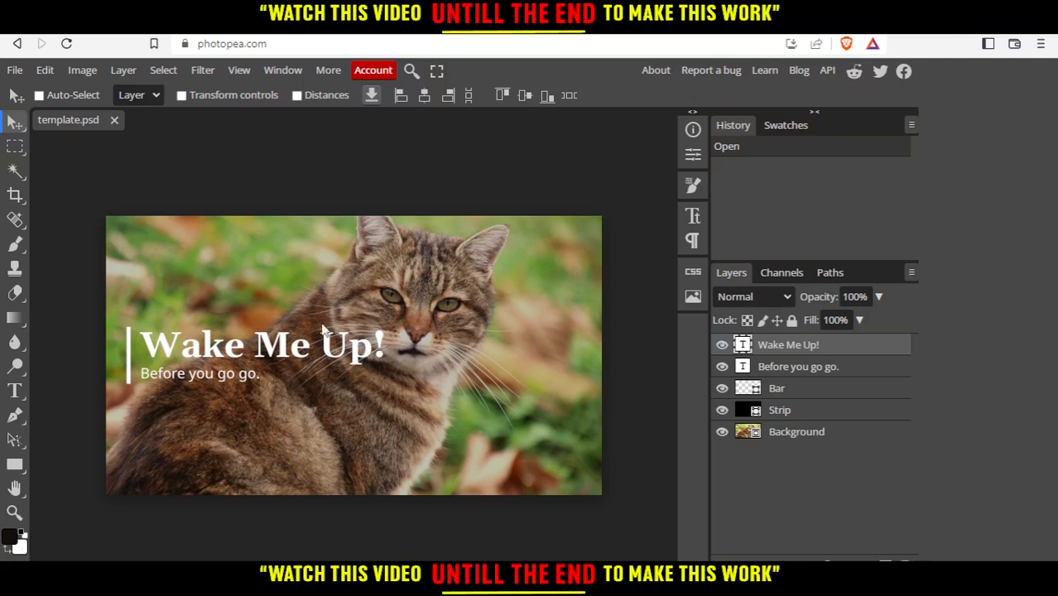
# Step: Zoom far out so the cat template becomes a small thumbnail
pyautogui.click(39, 95)
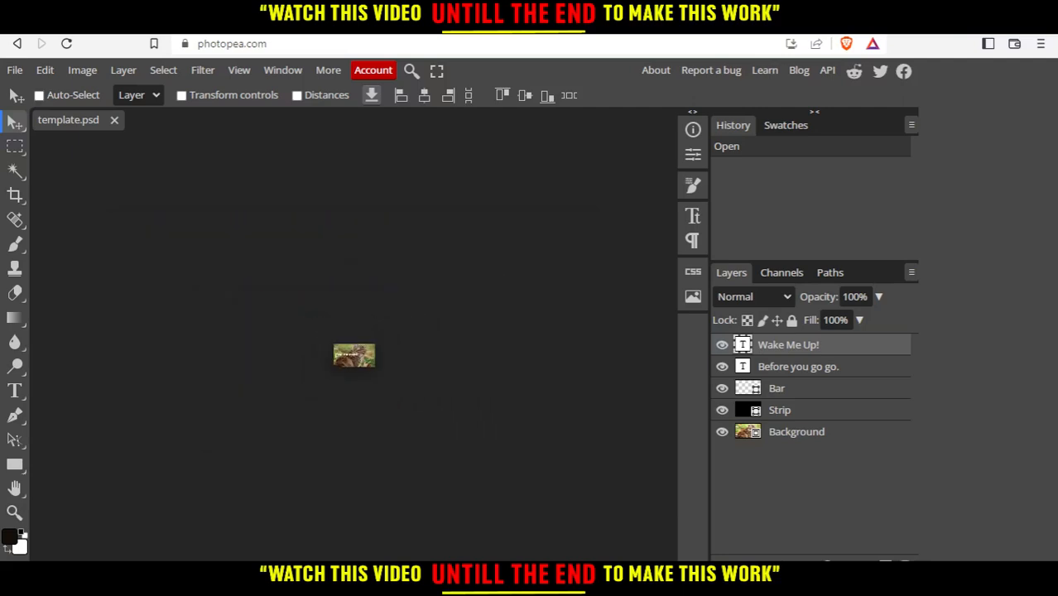
pyautogui.moveTo(347, 419)
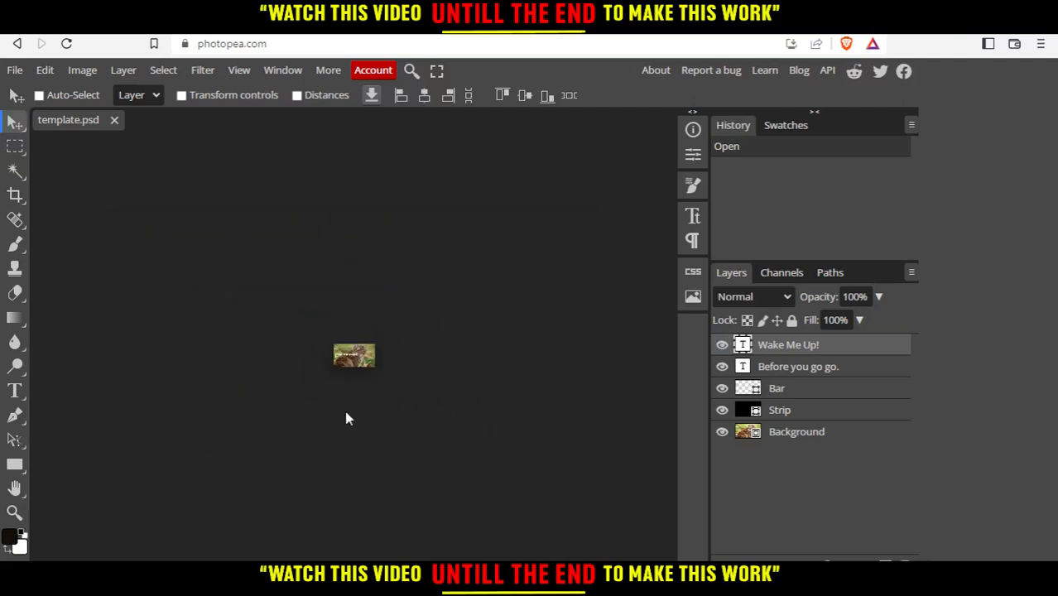
pyautogui.moveTo(336, 400)
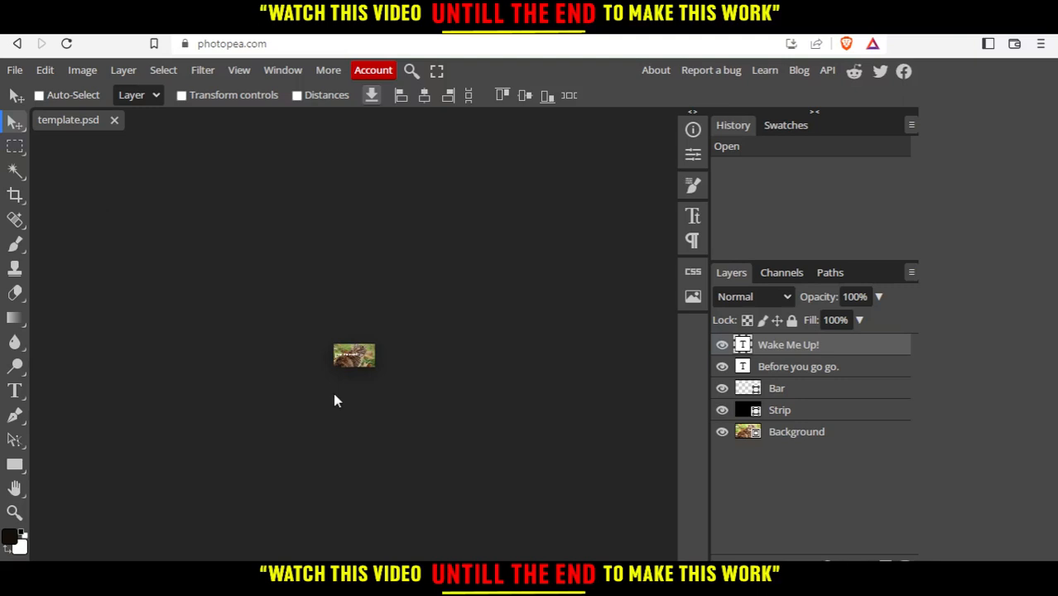
pyautogui.moveTo(252, 414)
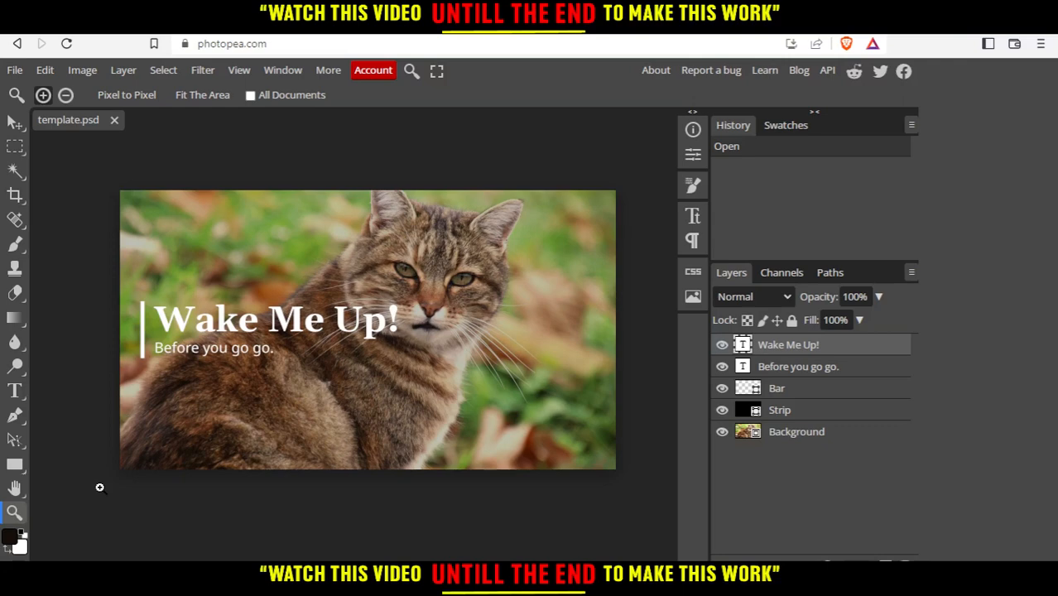
pyautogui.moveTo(150, 492)
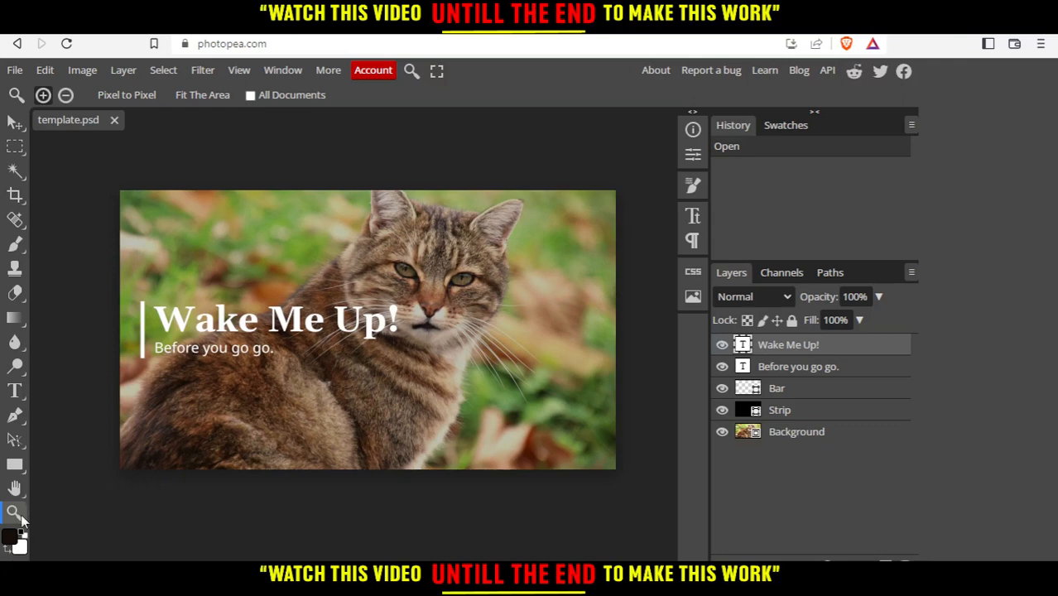
pyautogui.moveTo(74, 469)
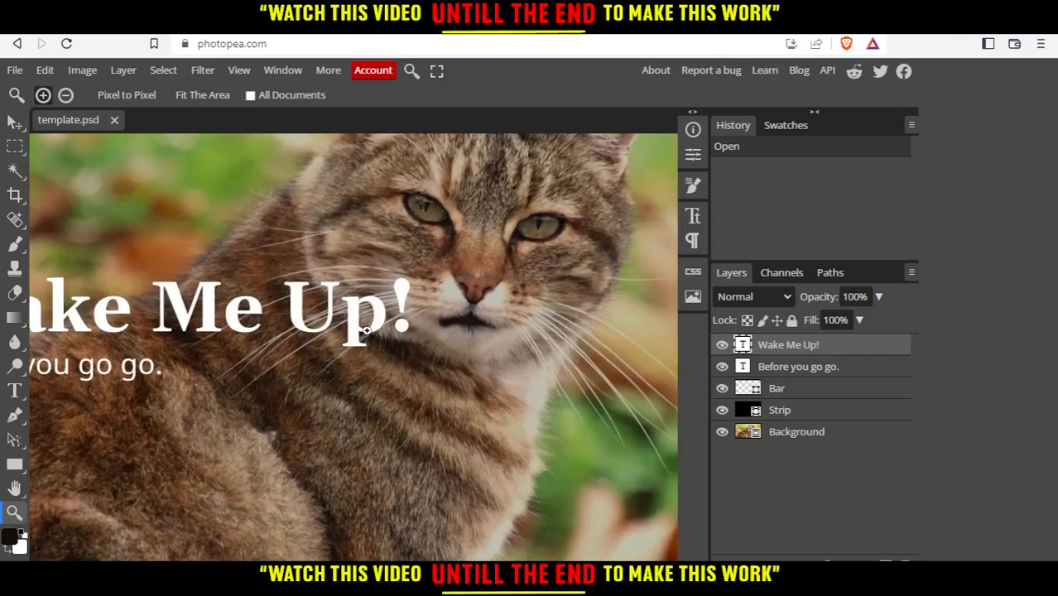
pyautogui.moveTo(354, 331)
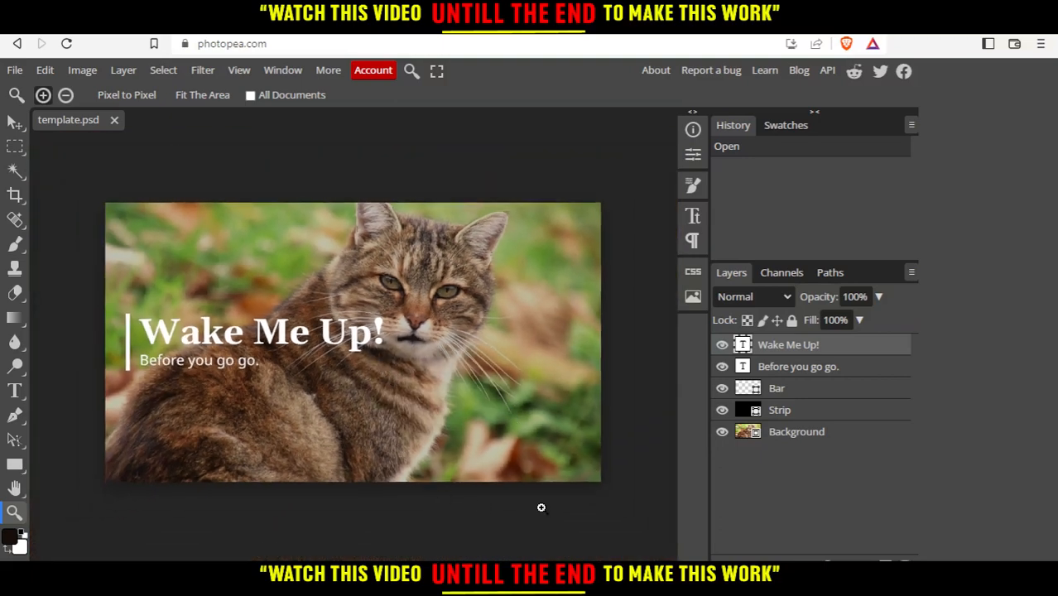
pyautogui.moveTo(742, 557)
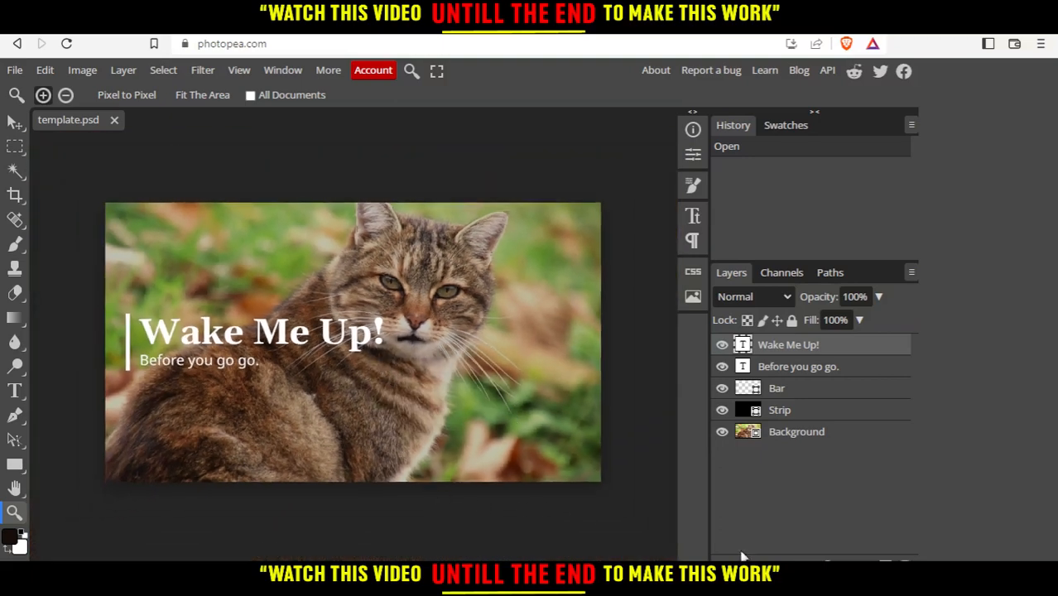
pyautogui.click(797, 431)
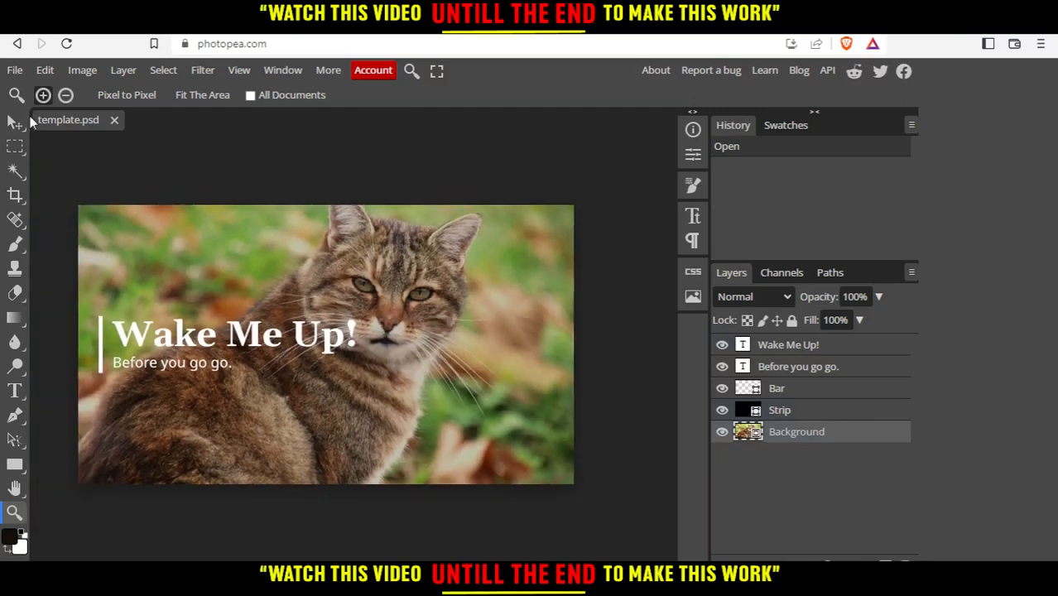
# Step: Select the Move tool with Auto-Select off, then bring up Image Size
pyautogui.click(14, 122)
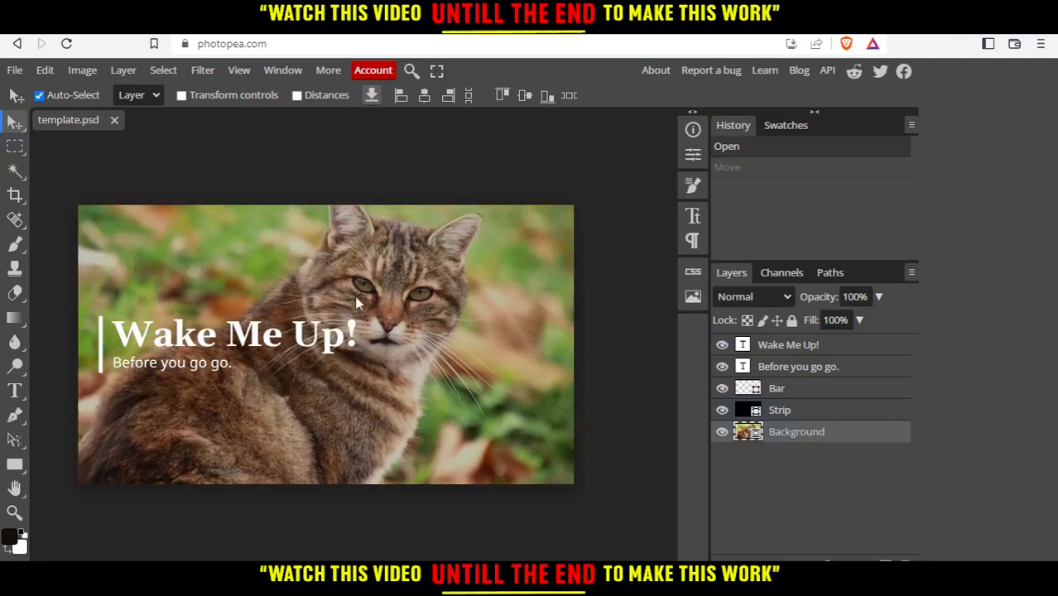
pyautogui.click(38, 94)
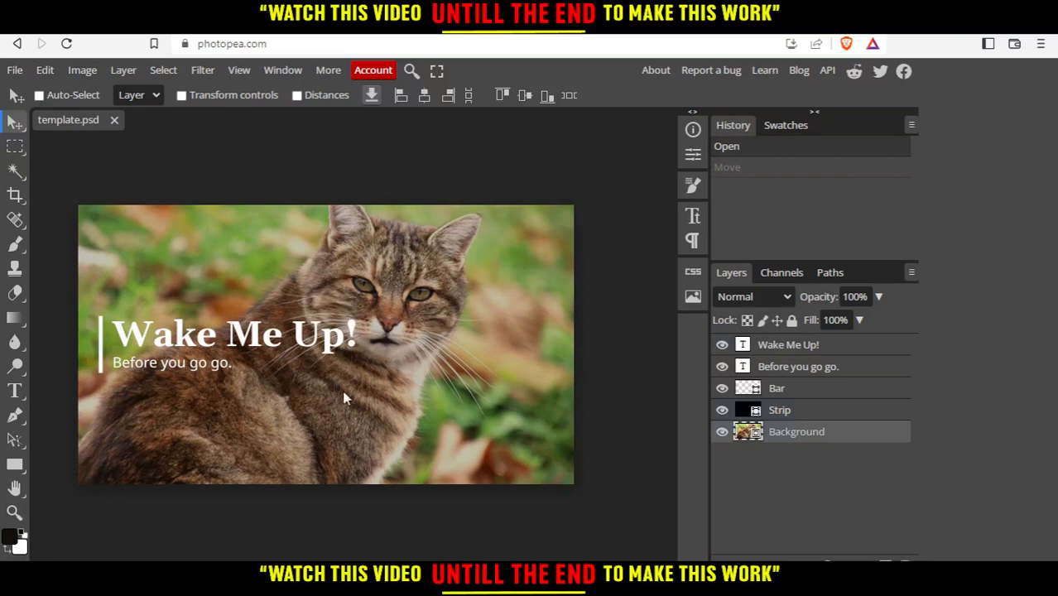
pyautogui.moveTo(82, 71)
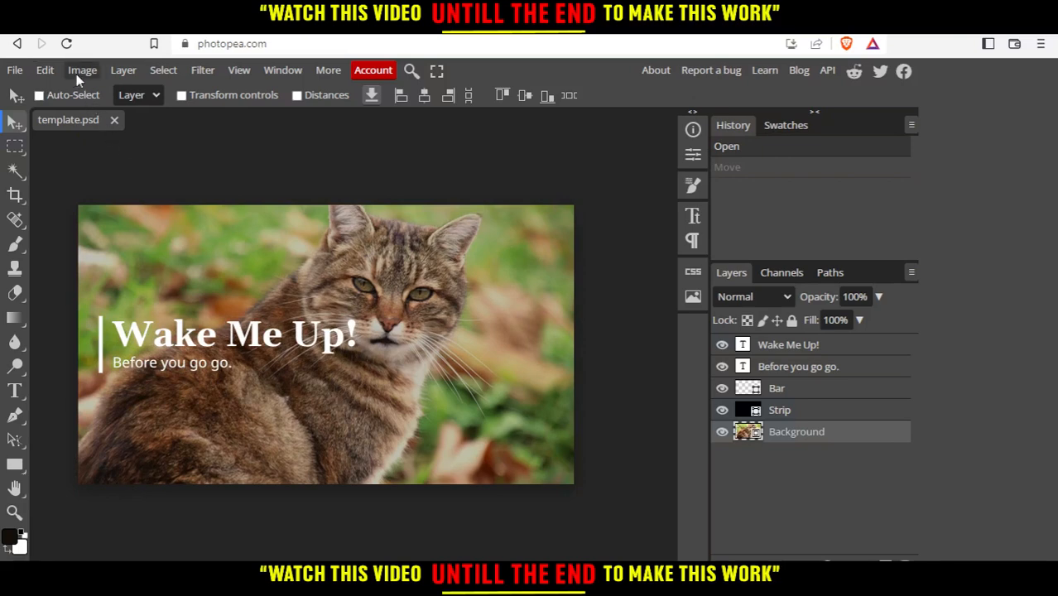
pyautogui.click(82, 69)
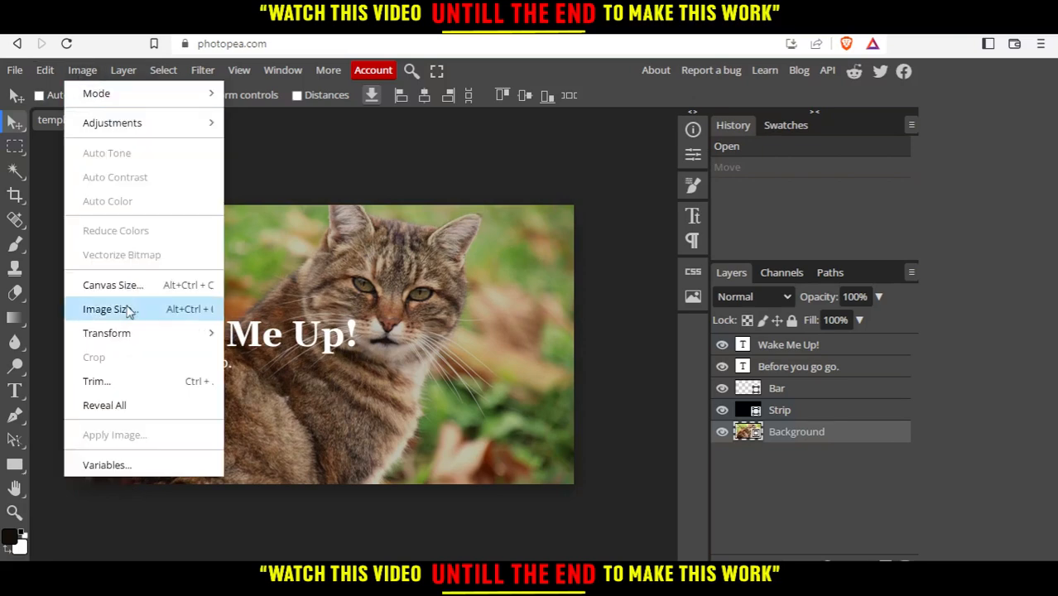
pyautogui.moveTo(96, 381)
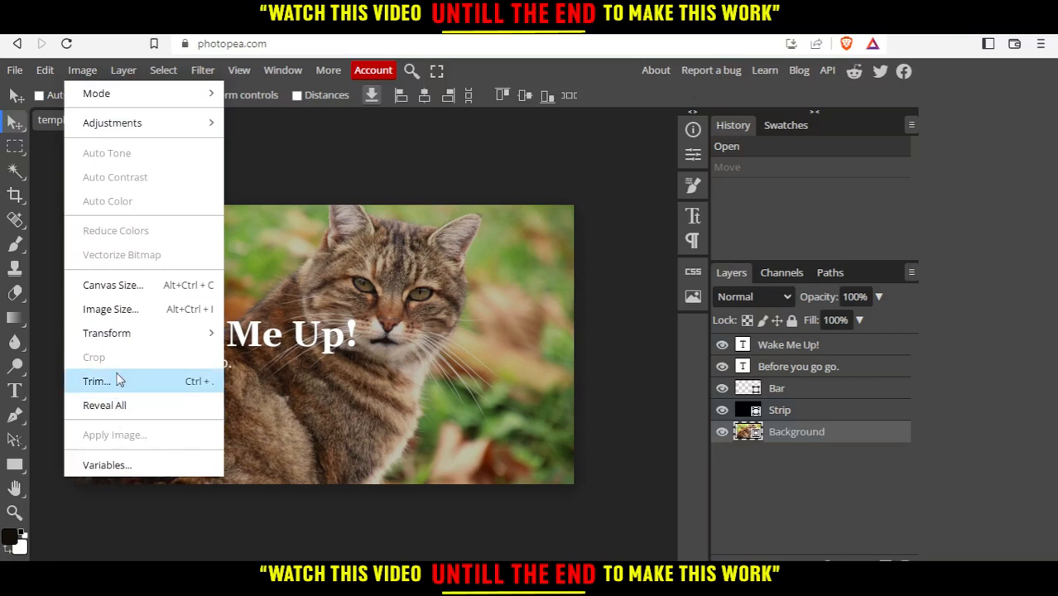
pyautogui.moveTo(112, 284)
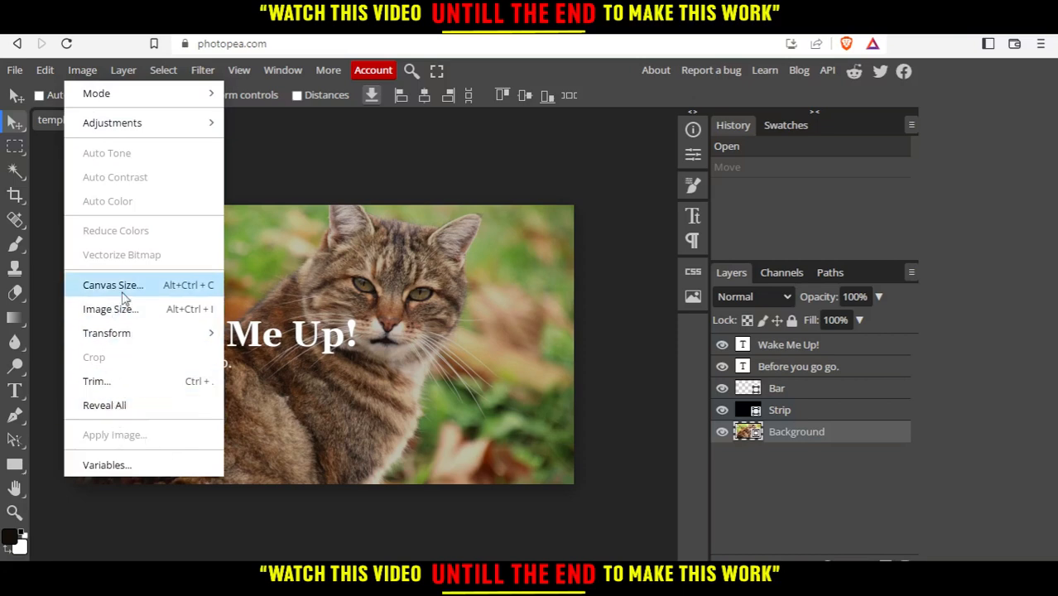
pyautogui.click(111, 308)
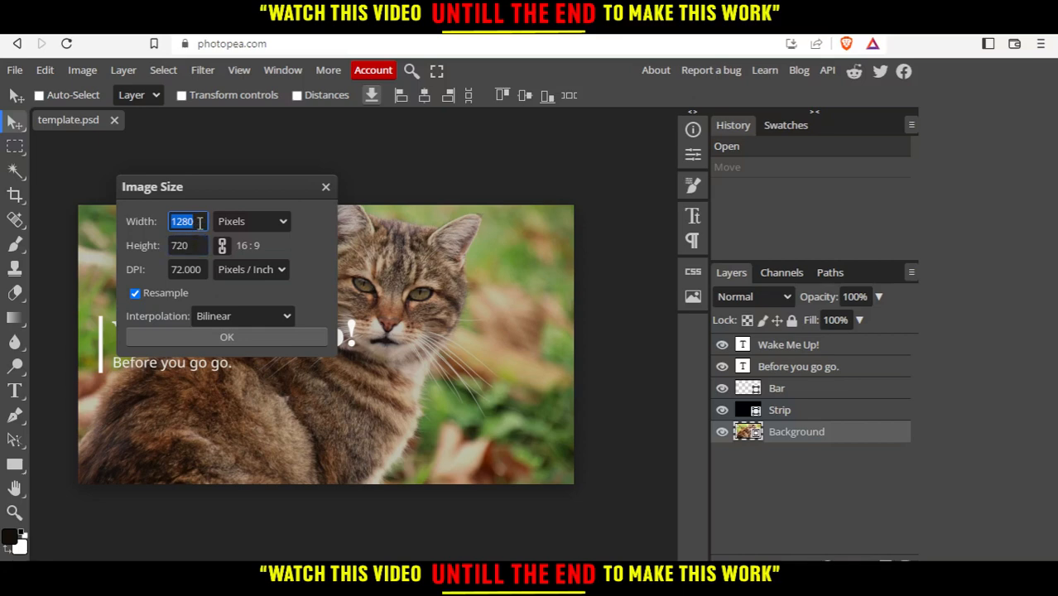
# Step: Set the image width to 1980 pixels and apply it
pyautogui.write('19')
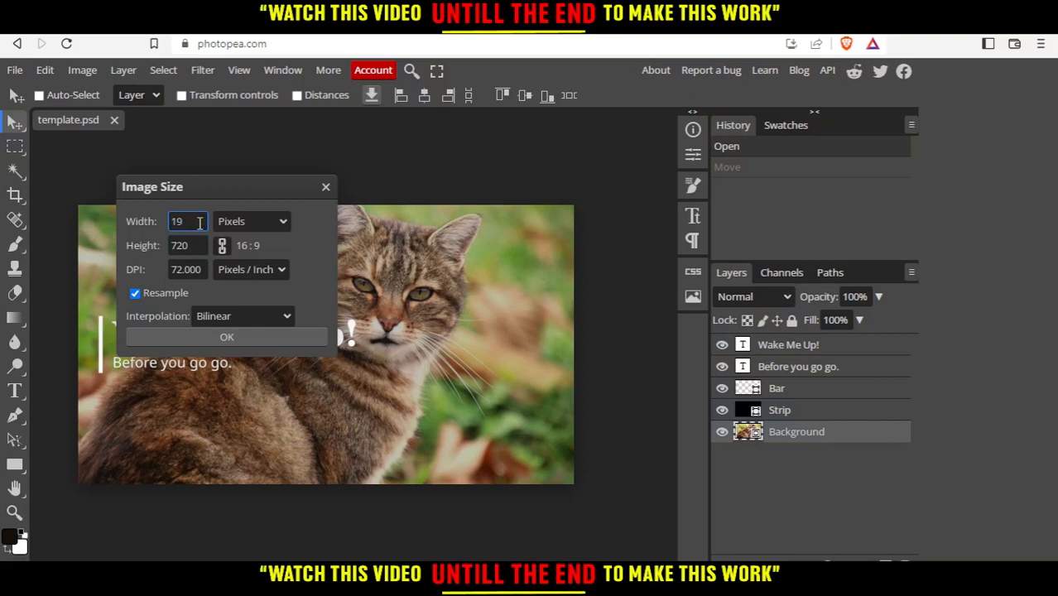
pyautogui.write('1980')
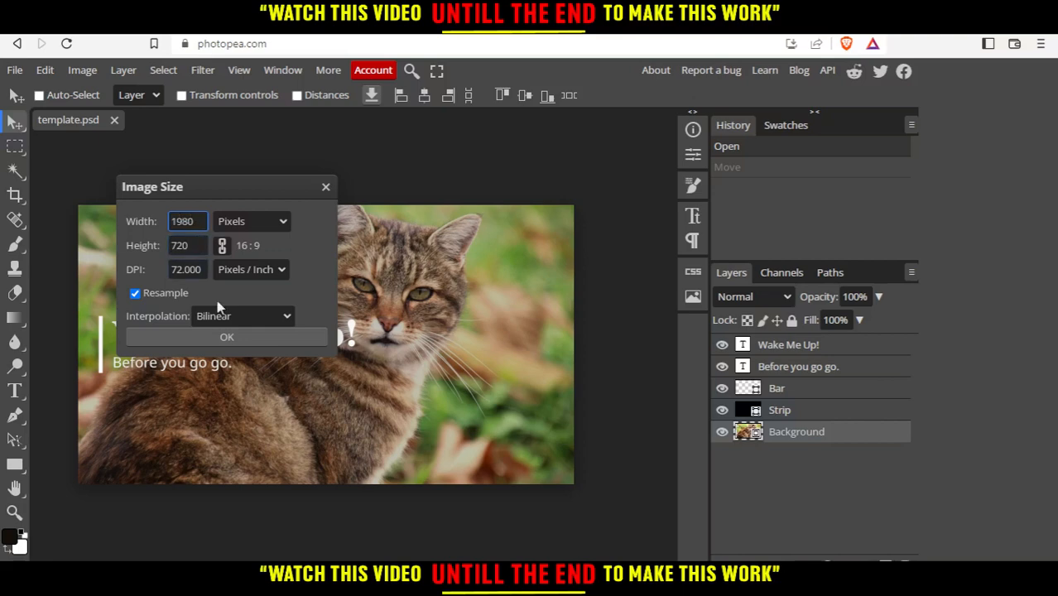
pyautogui.click(226, 337)
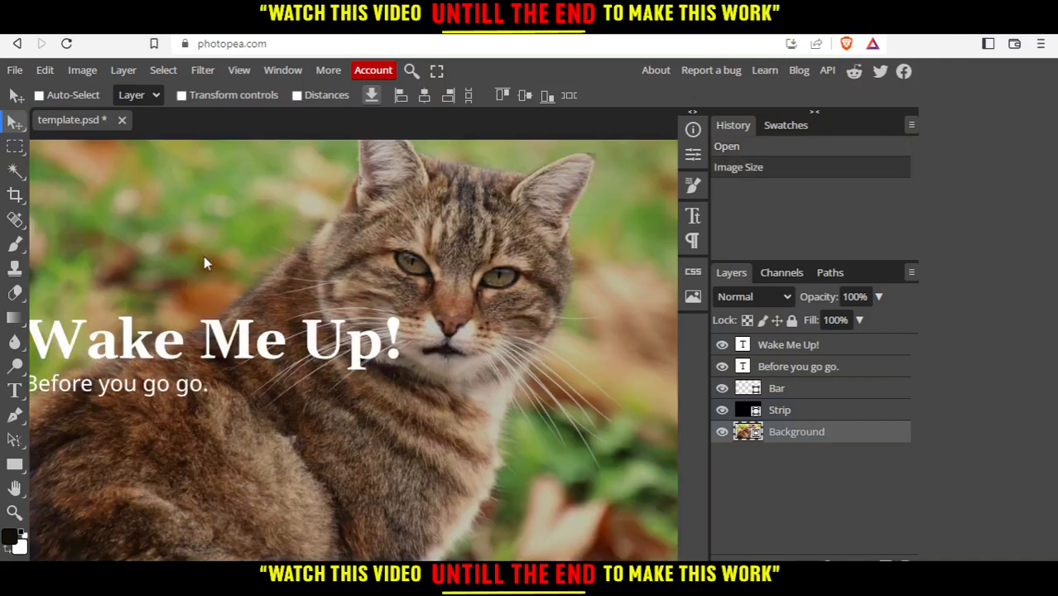
pyautogui.moveTo(361, 255)
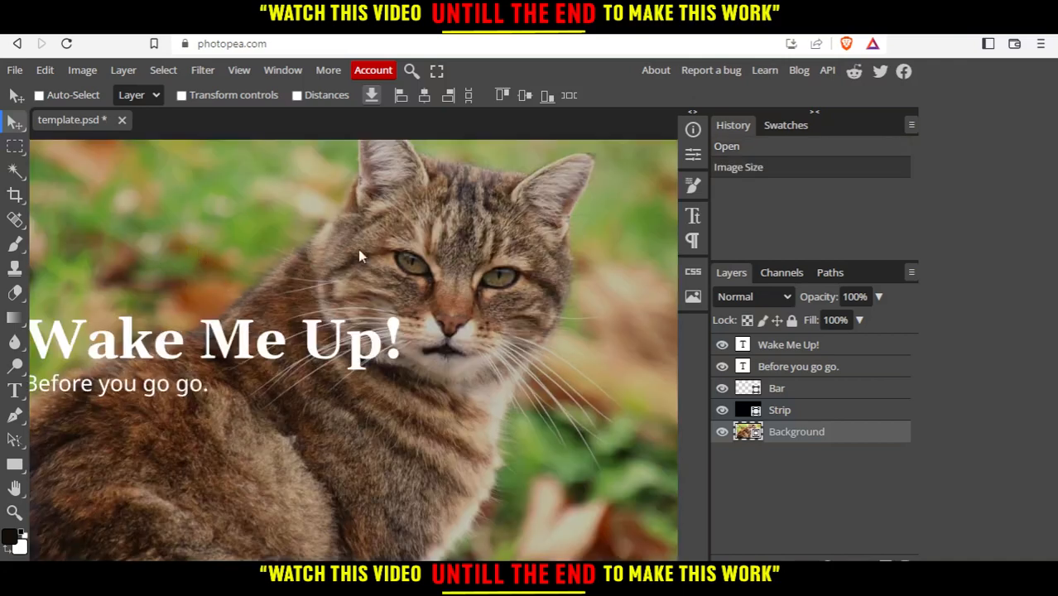